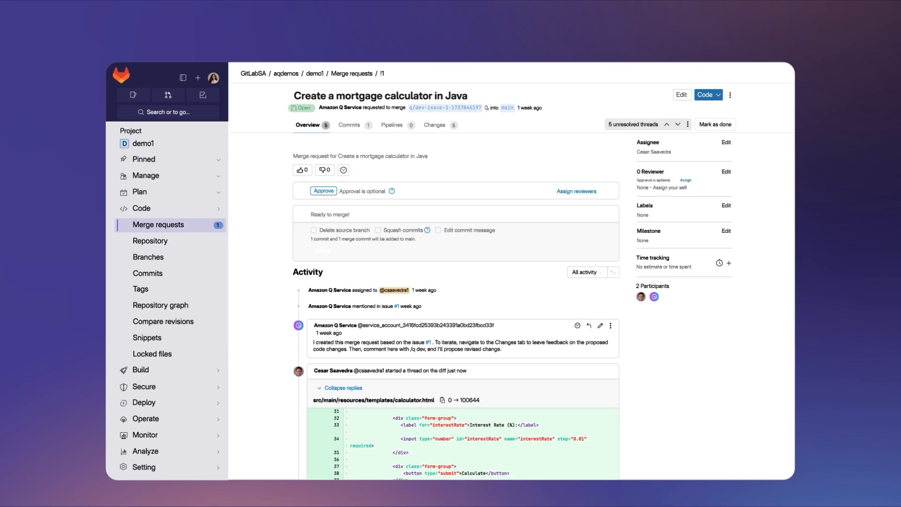
Post a '/q dev' comment on the merge request asking Amazon Q to apply the review feedback
scroll(down, 3)
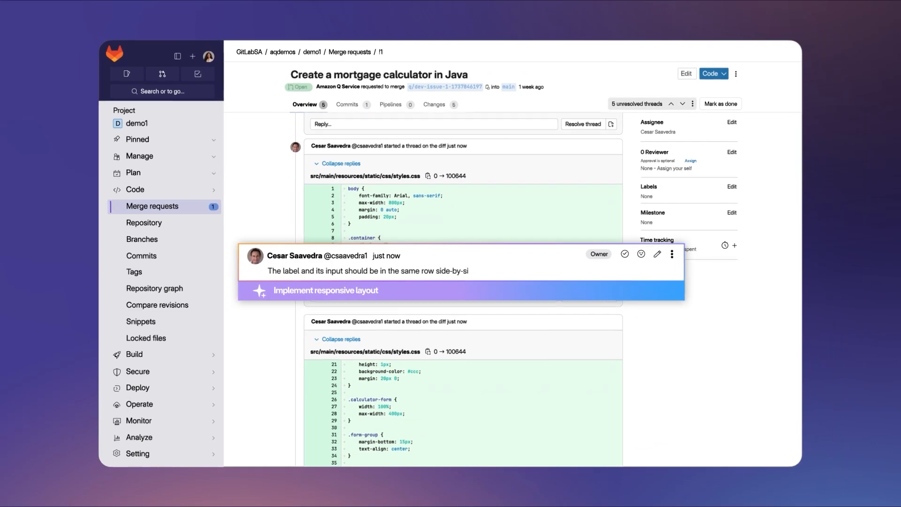
scroll(down, 3)
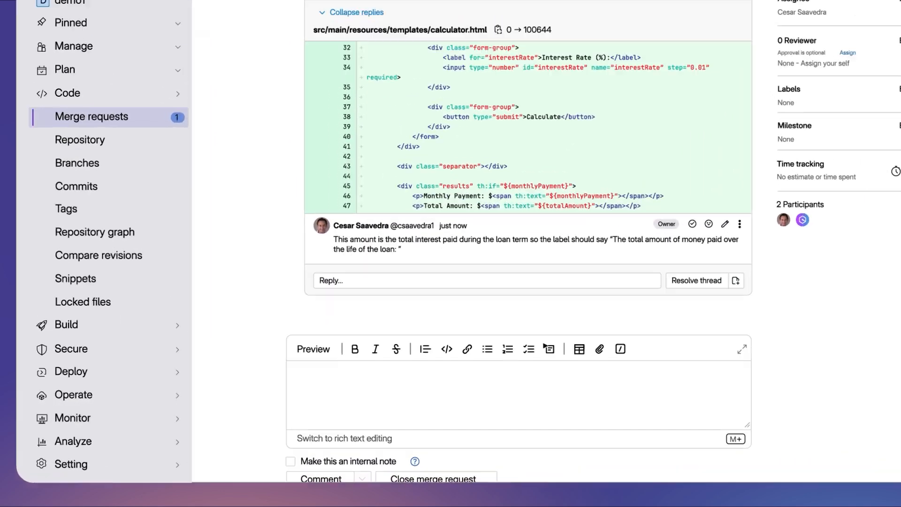
text(/q dev)
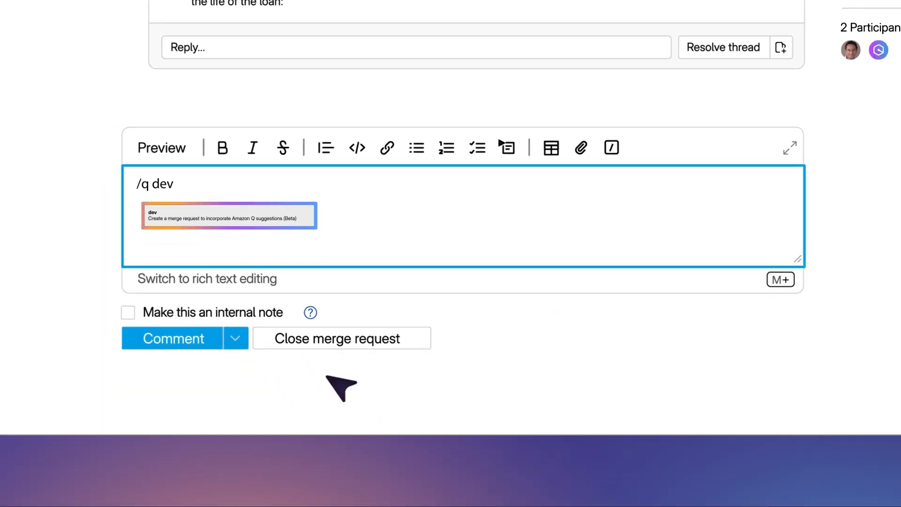
click(173, 338)
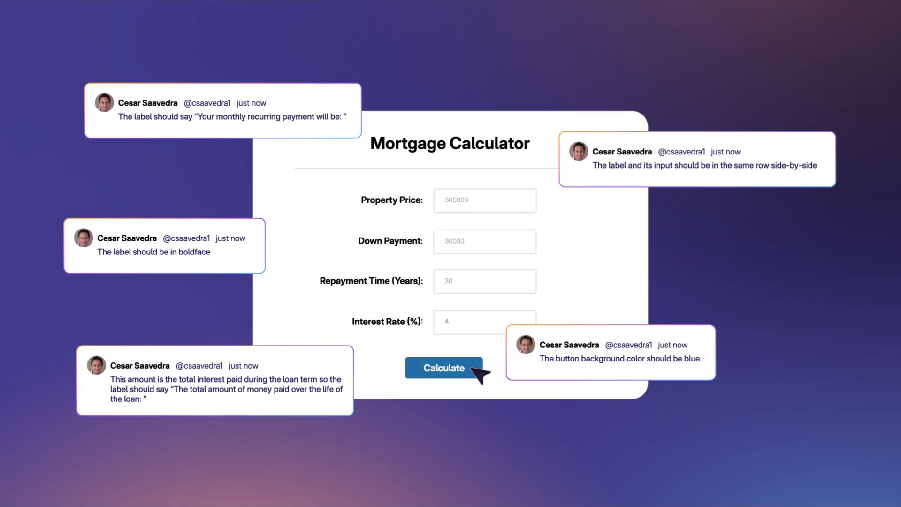
Calculate the loan, showing monthly recurring payment $1289.02 and total amount paid $464047.67
click(443, 367)
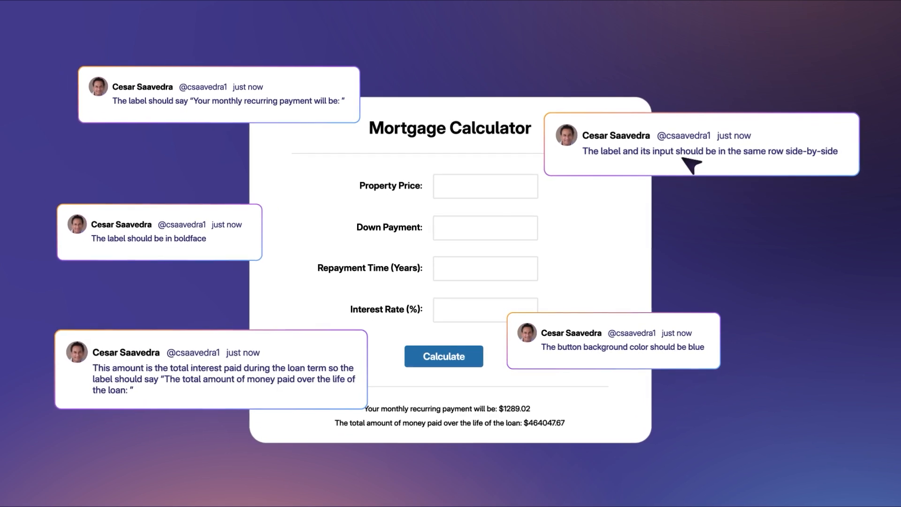